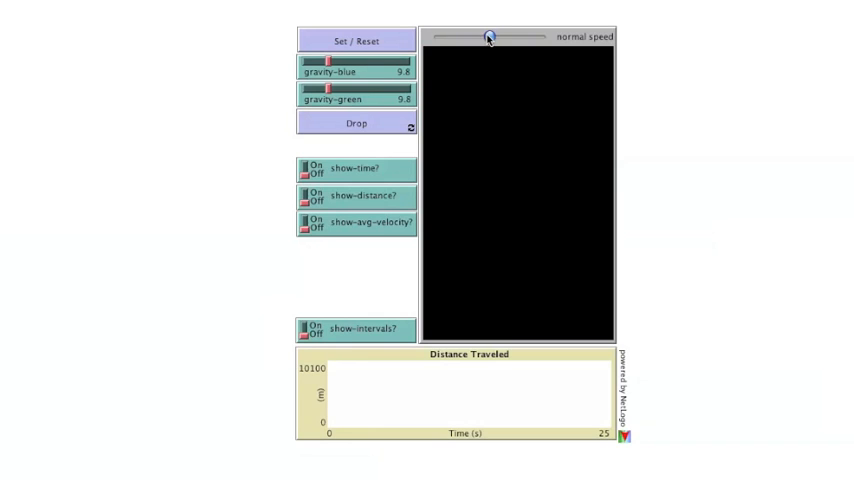
Nudge the speed slider and back, then Set/Reset to create the blue and green balls and start the drop.
drag(488, 36, 464, 36)
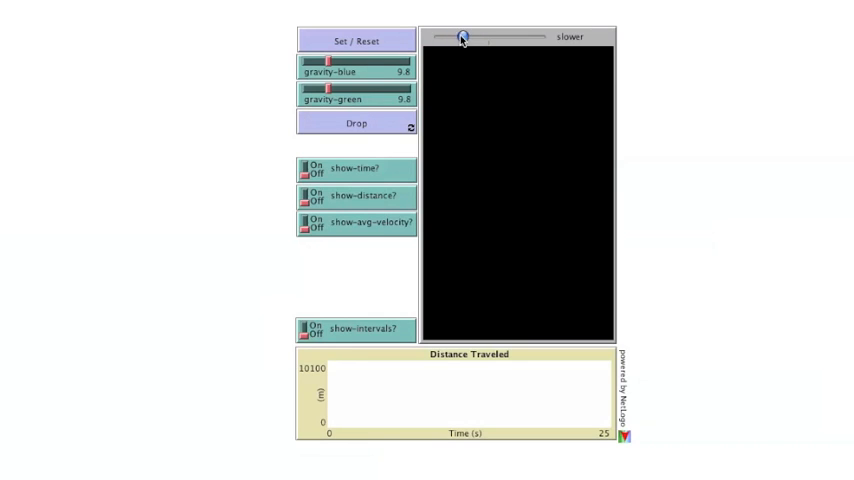
drag(462, 36, 488, 36)
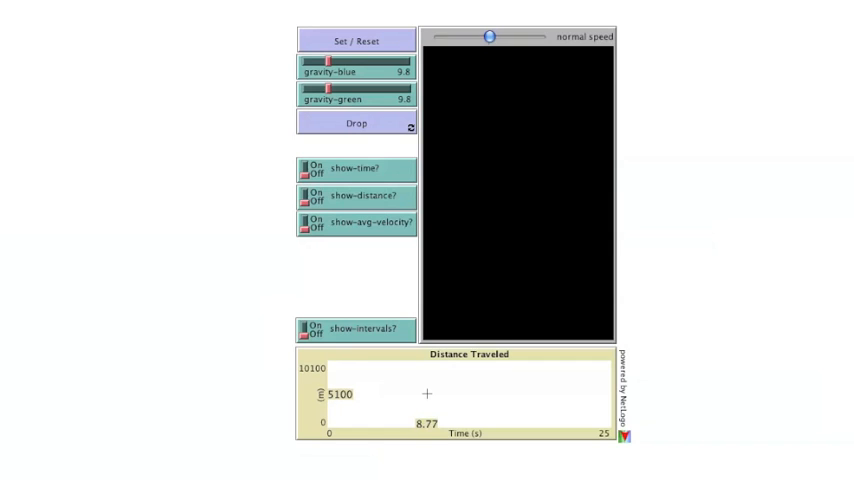
click(356, 40)
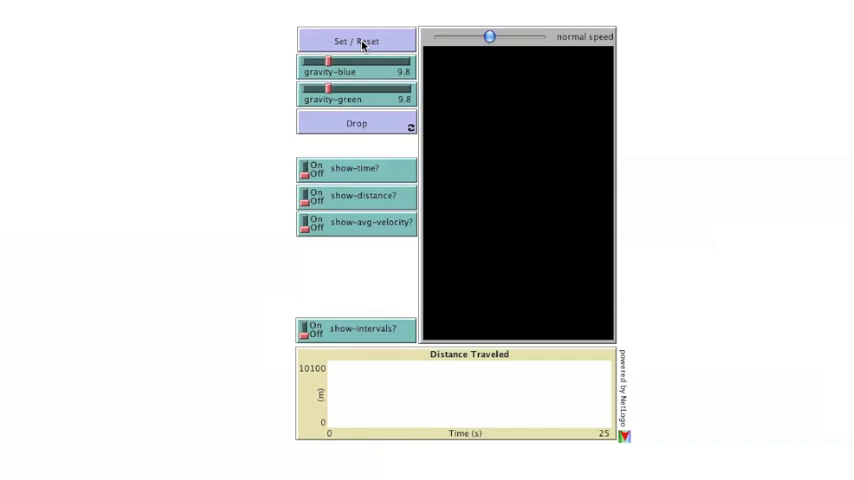
click(356, 40)
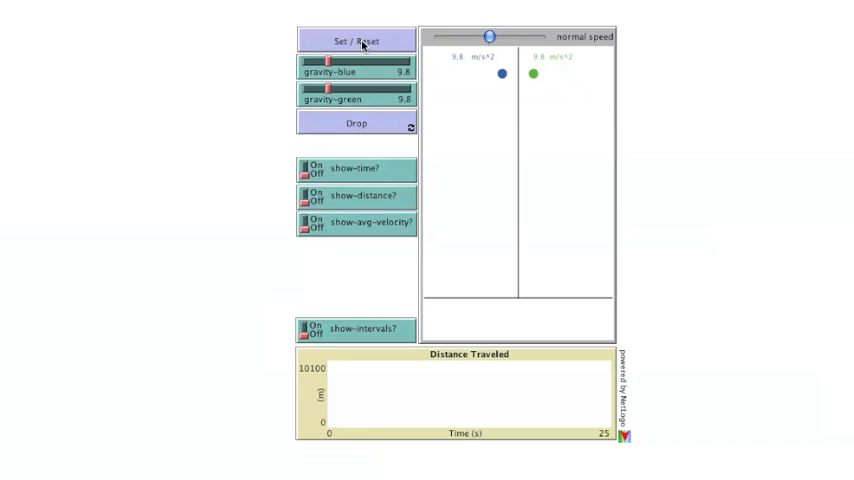
mouse_move(464, 84)
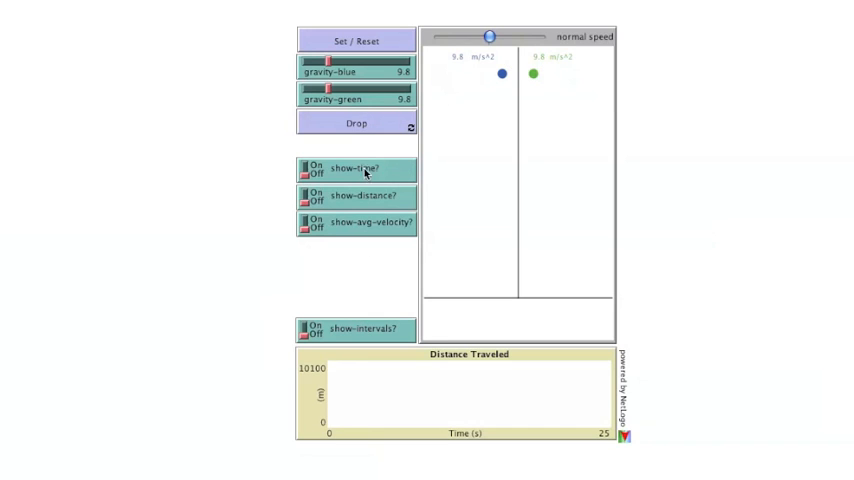
mouse_move(520, 84)
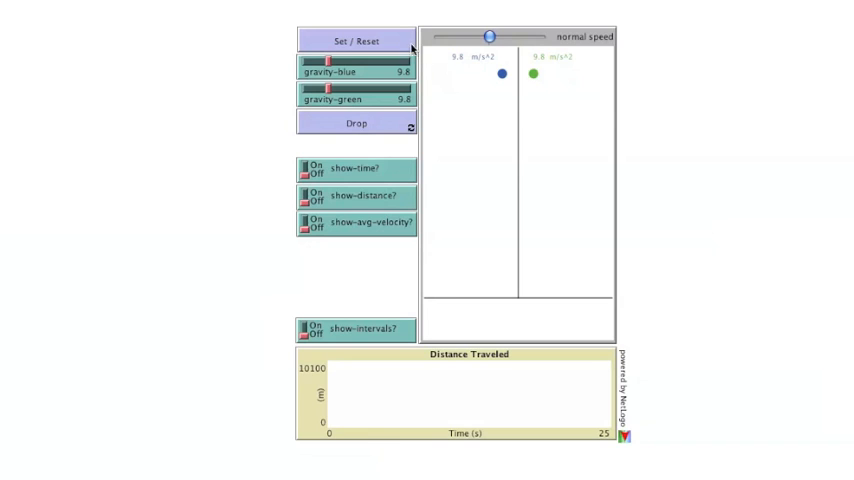
click(356, 122)
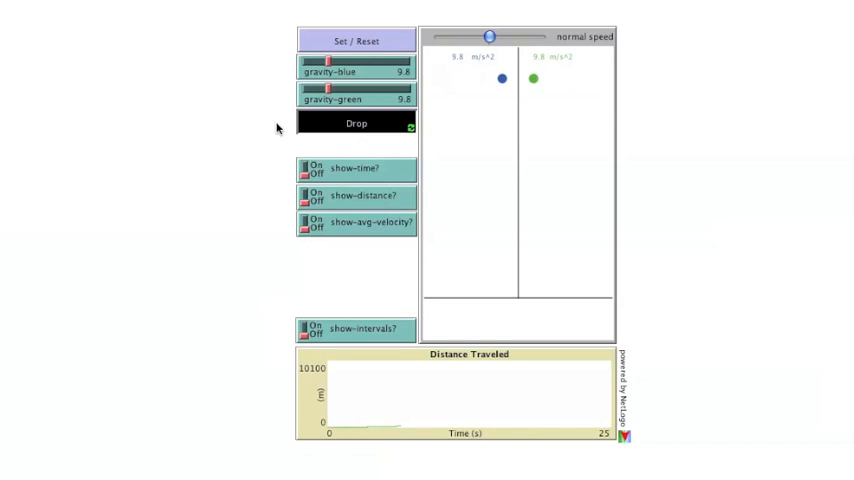
Drop both balls, let them land, then reset to the top and begin a fresh drop.
click(356, 122)
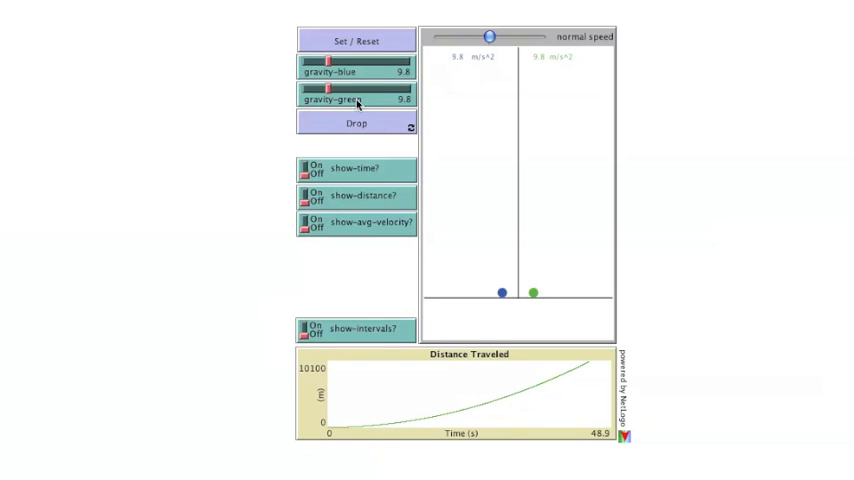
click(356, 122)
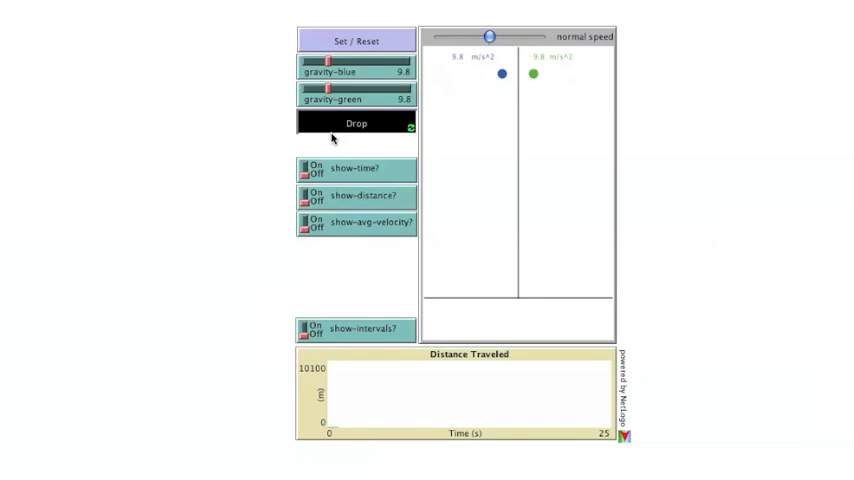
click(356, 122)
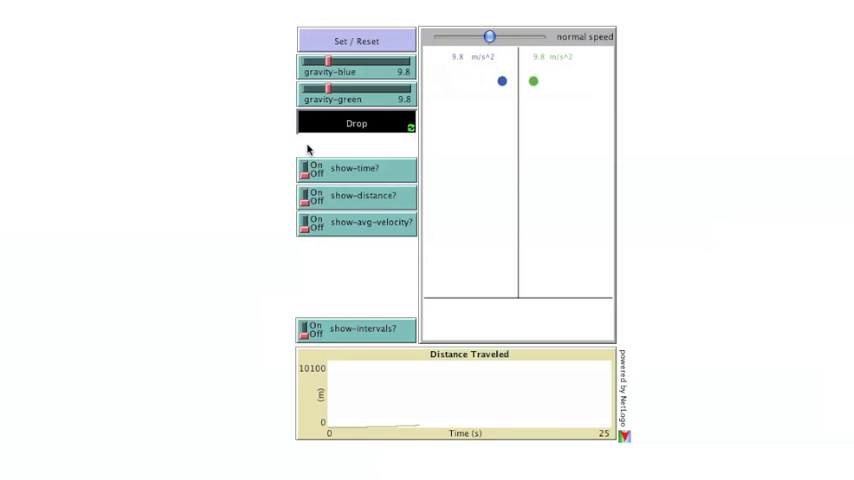
Turn on the time, distance and average-velocity readouts while the balls fall 10000 m.
click(356, 122)
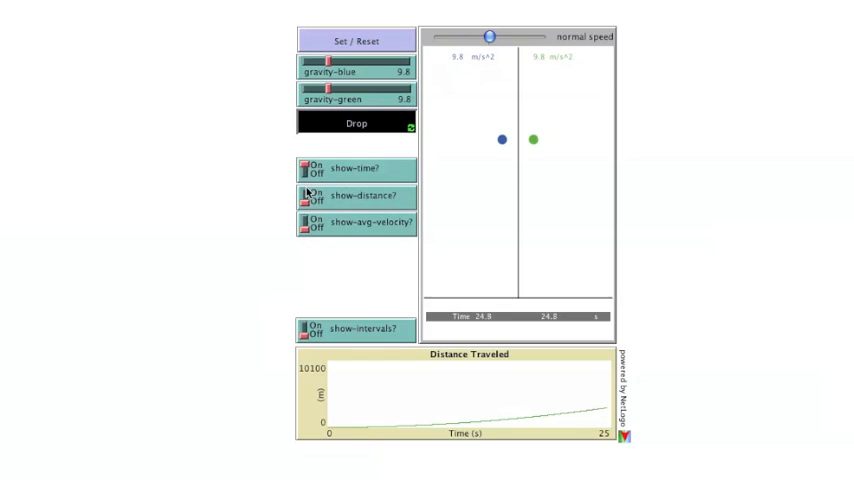
click(304, 192)
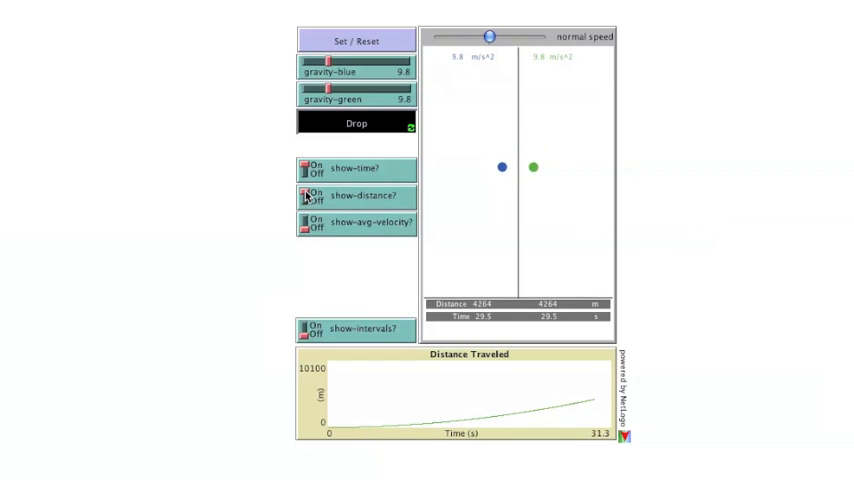
click(308, 222)
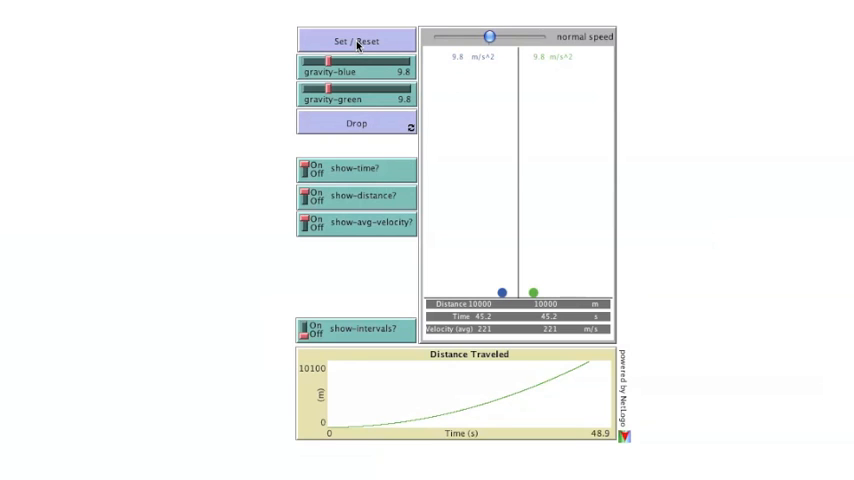
mouse_move(378, 84)
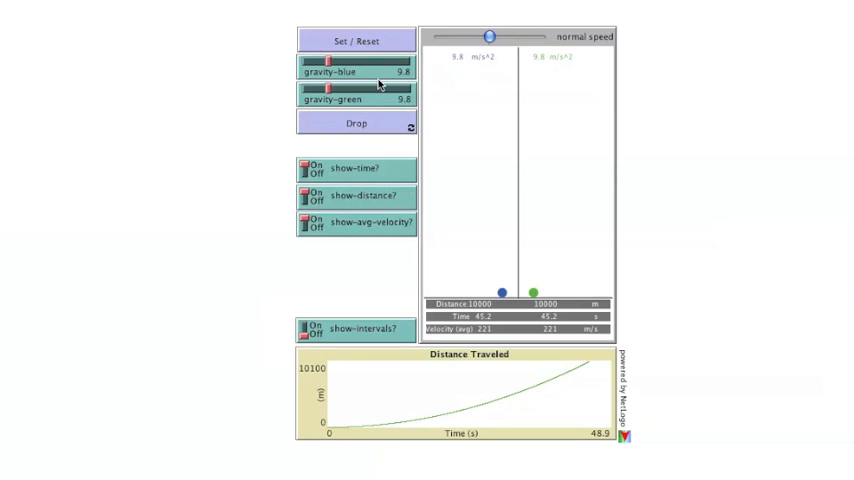
mouse_move(492, 312)
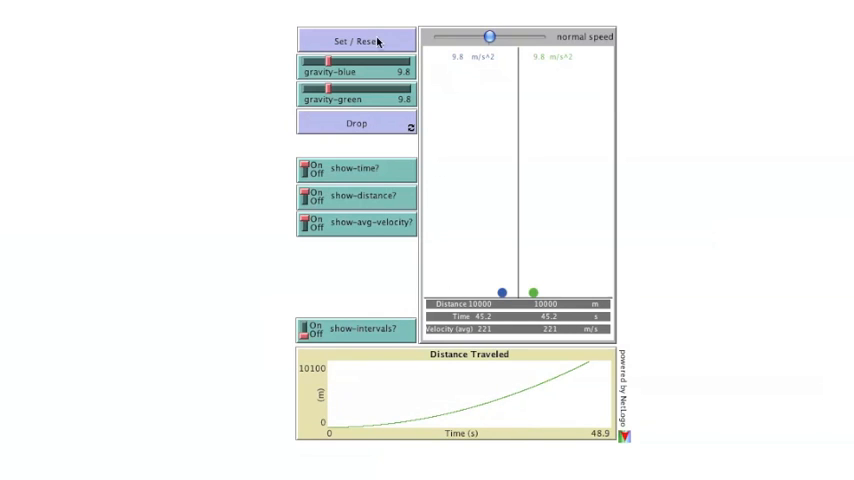
Reset, raise gravity-blue to 25.5 m/s² leaving green at 9.8, and drop both balls.
click(356, 40)
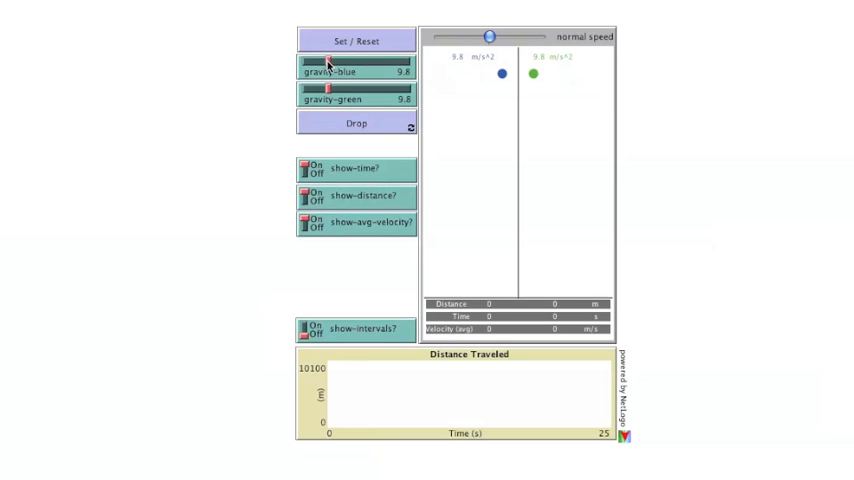
drag(322, 72, 356, 72)
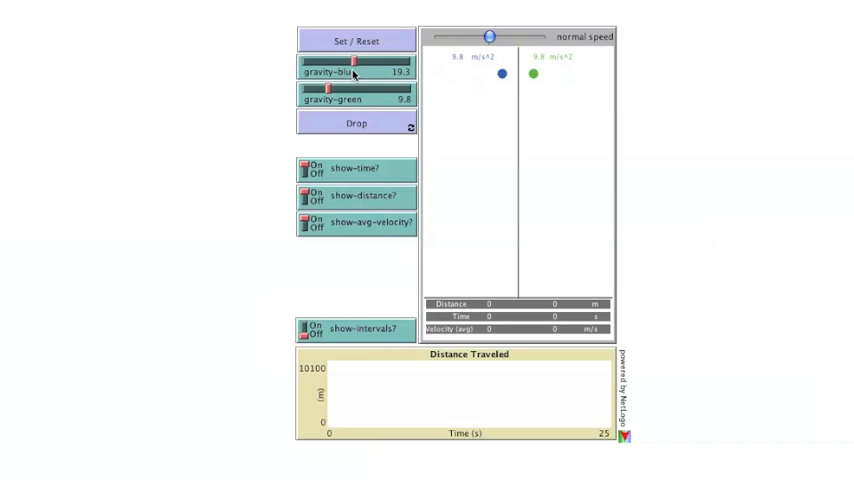
click(356, 122)
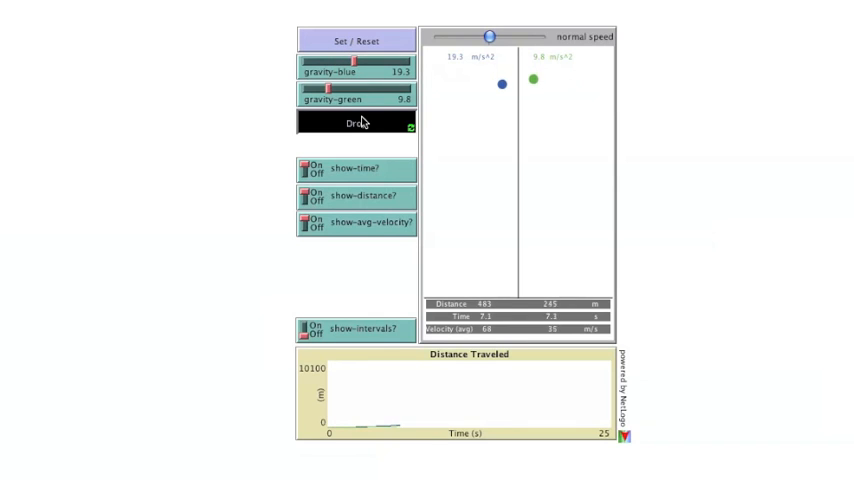
click(354, 122)
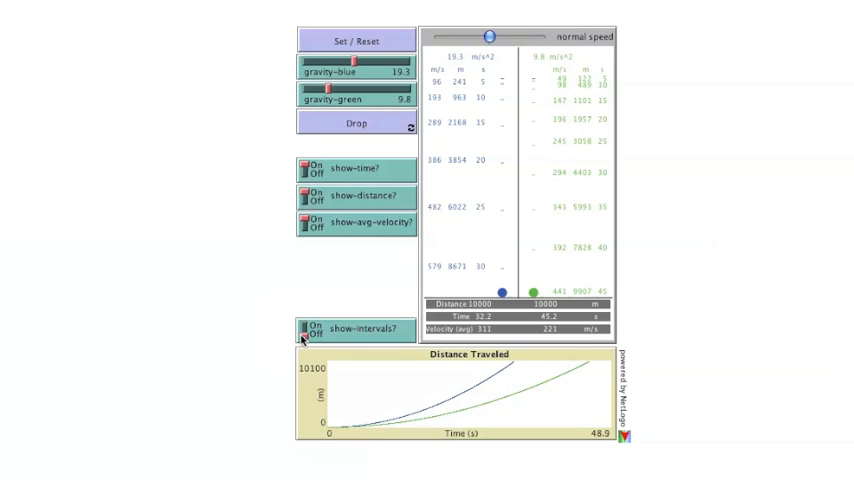
Hide the interval readings and show them again beside both landed balls.
click(308, 332)
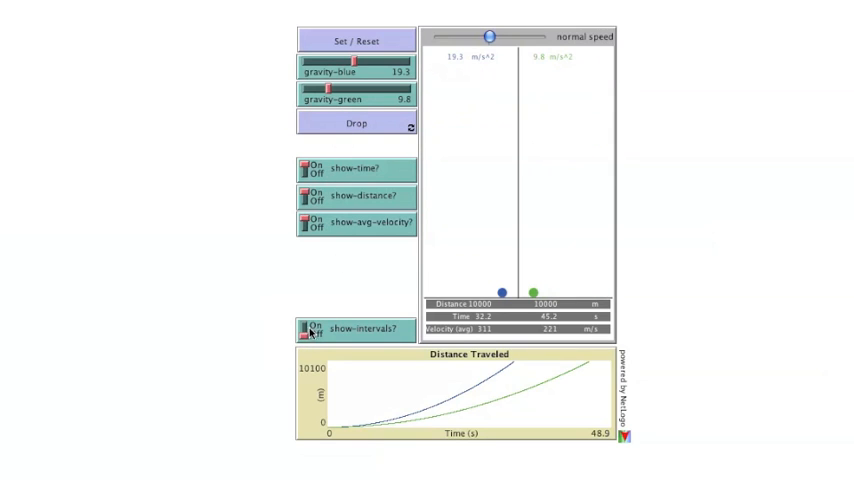
click(310, 328)
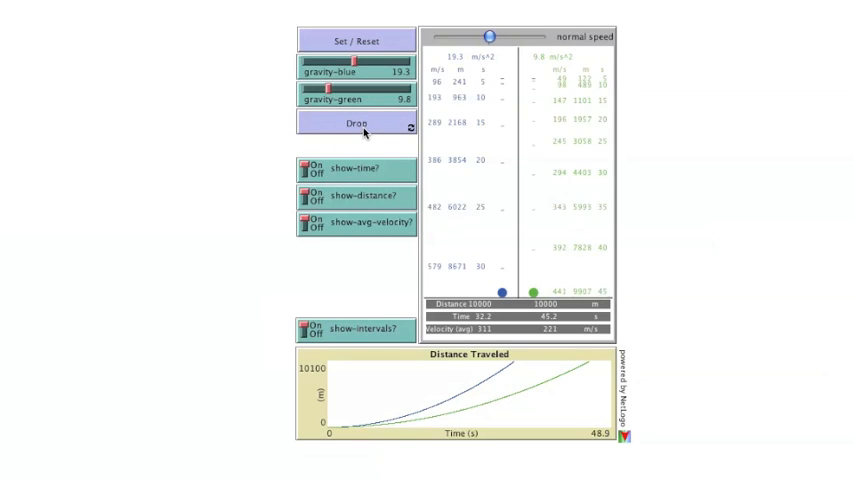